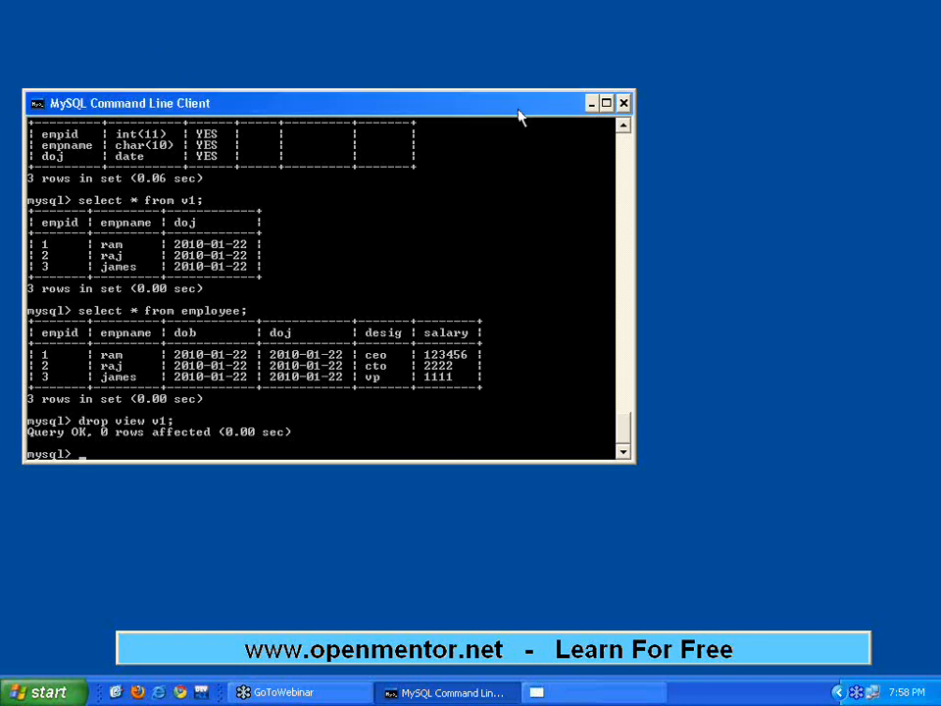
mouse_move(553, 168)
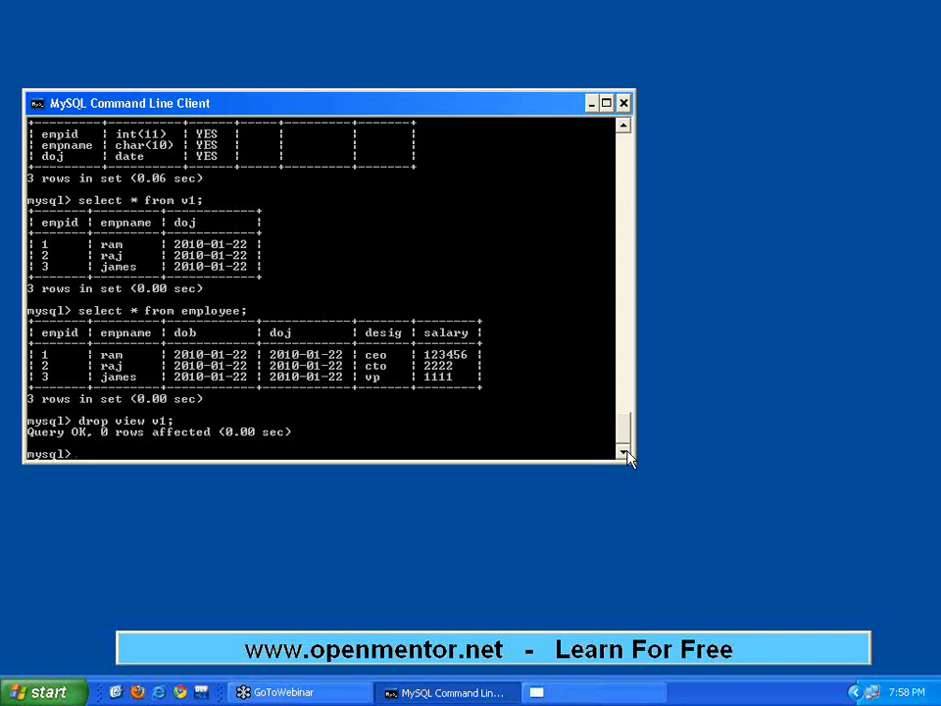
Step: Insert employee 4, 'abdul' (avp, 1111), into the employee table using sysdate() timestamps
type("insert into")
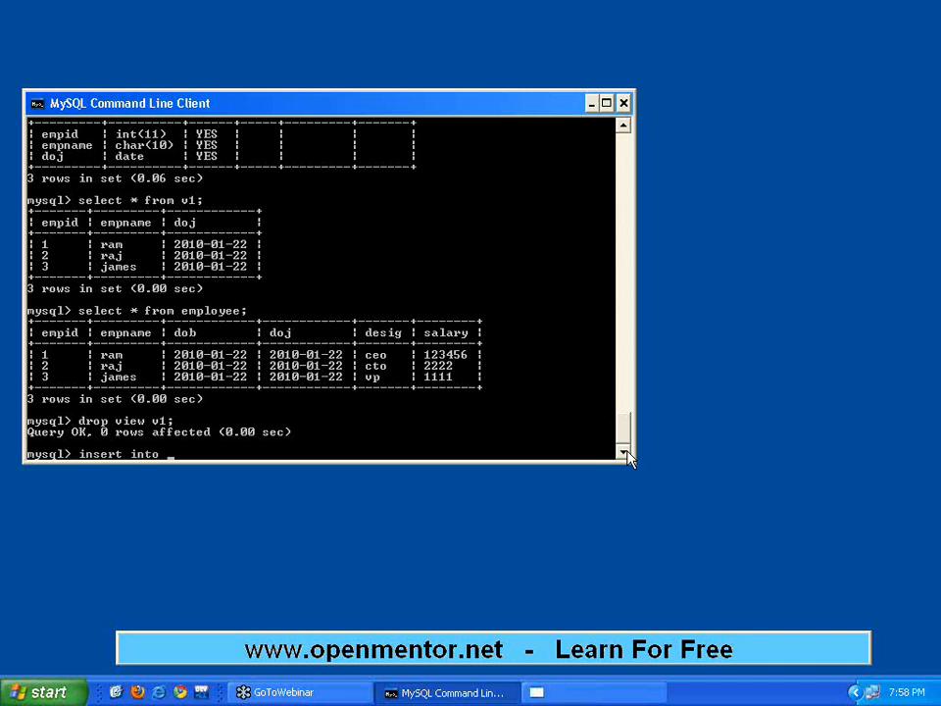
type("emp")
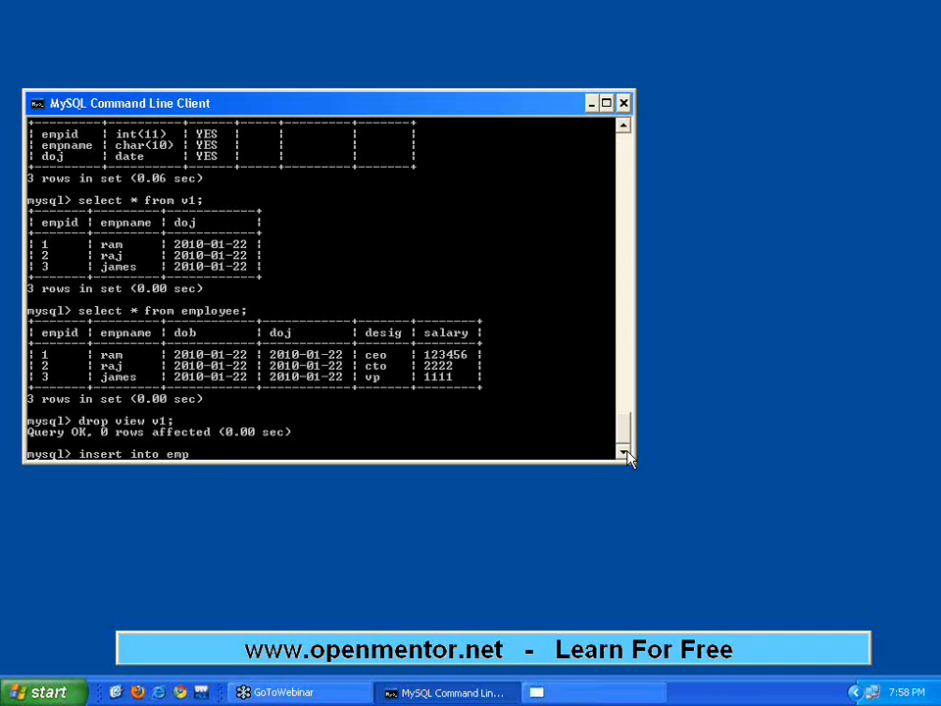
type("desc v1;")
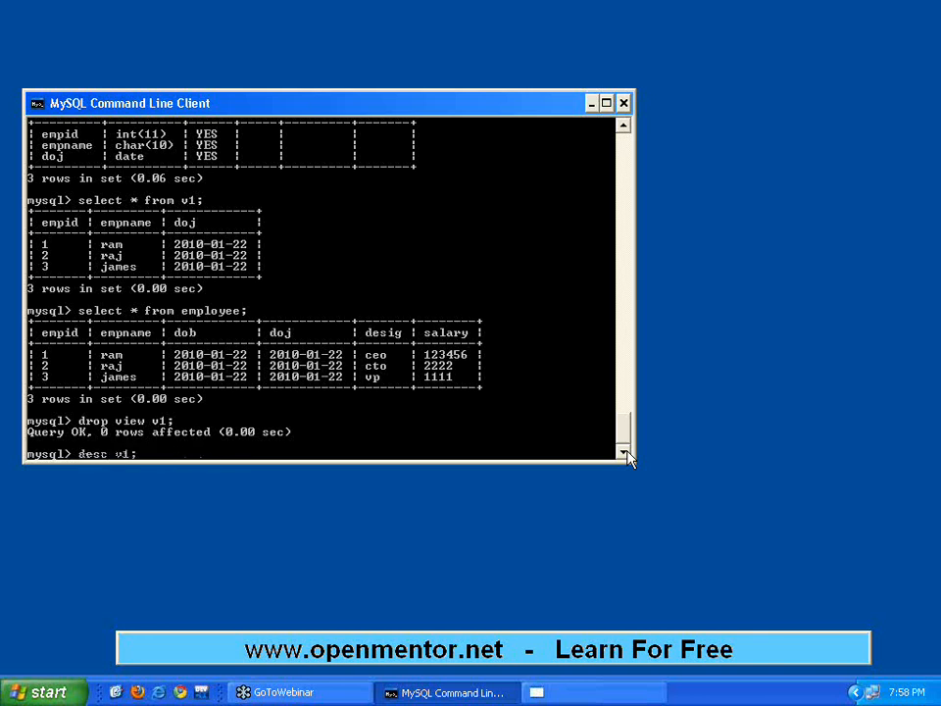
type("select * from employee;")
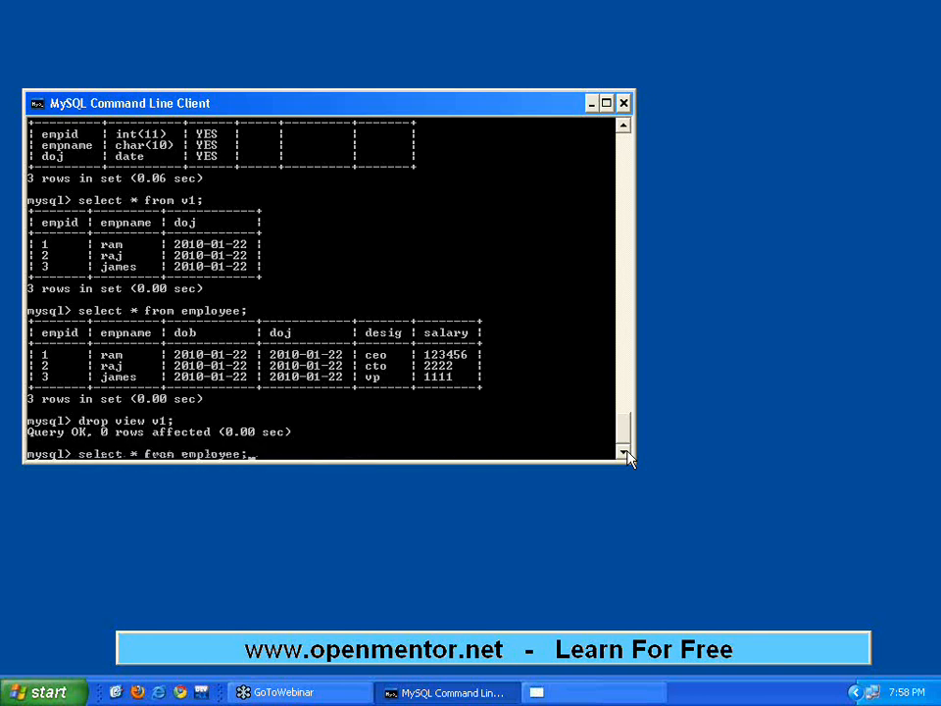
type("insert into employee values (3, 'james', sysdate(), sysdate(), 'vp', 1111);")
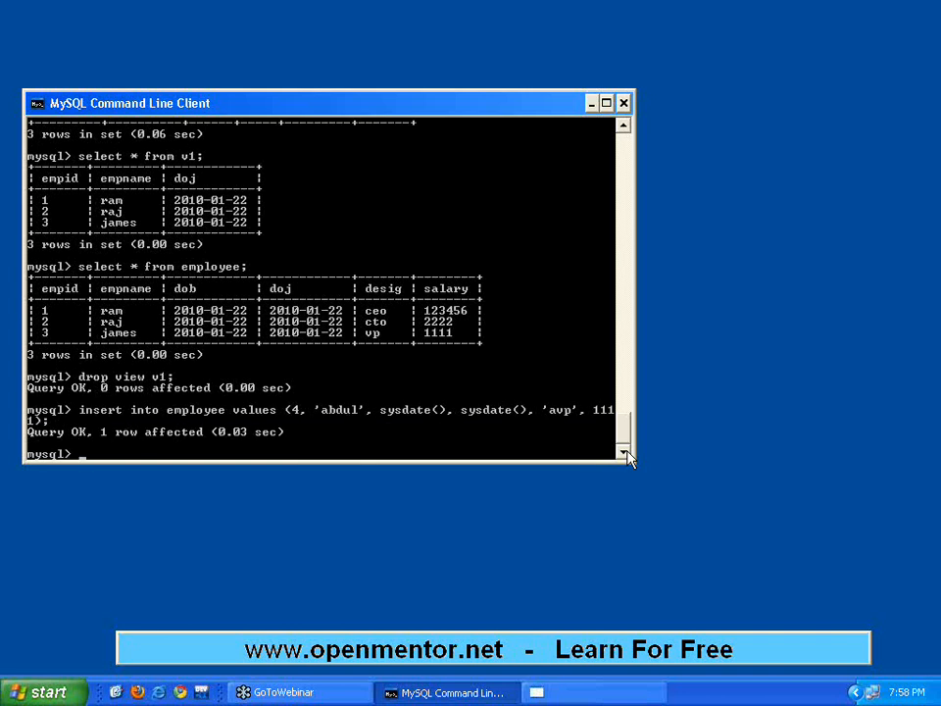
Step: Query all employee rows to confirm the table now lists four rows including abdul
type("sel")
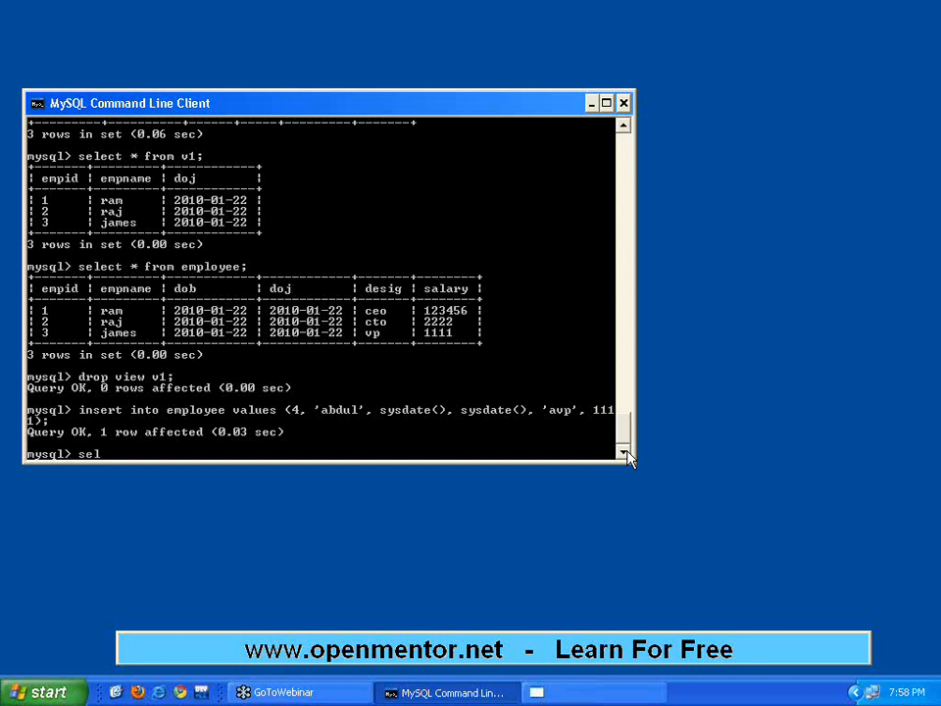
type("ect * from")
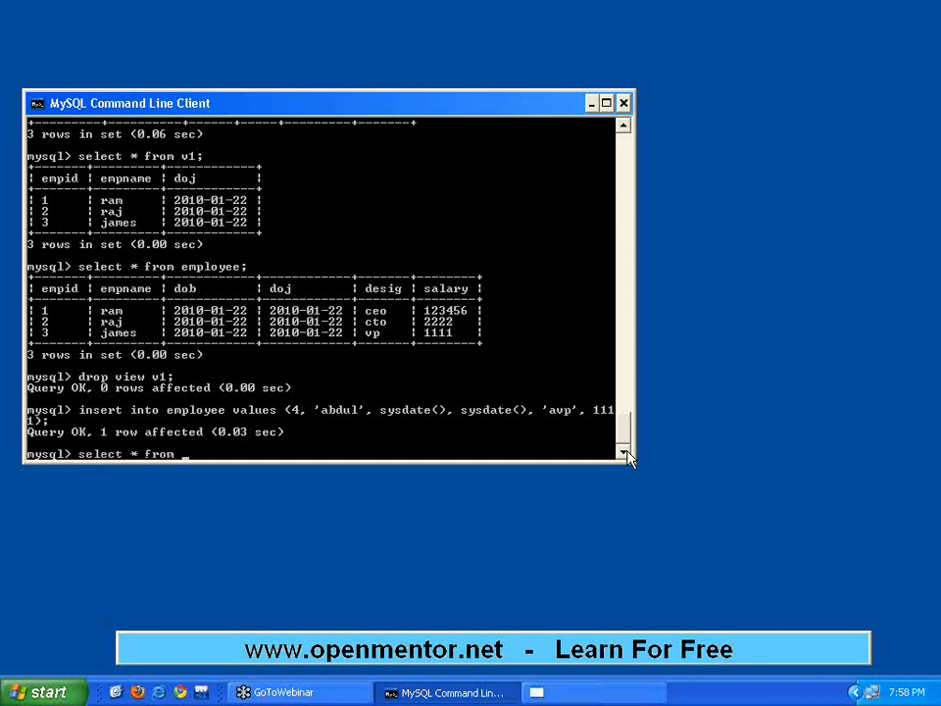
type("employee")
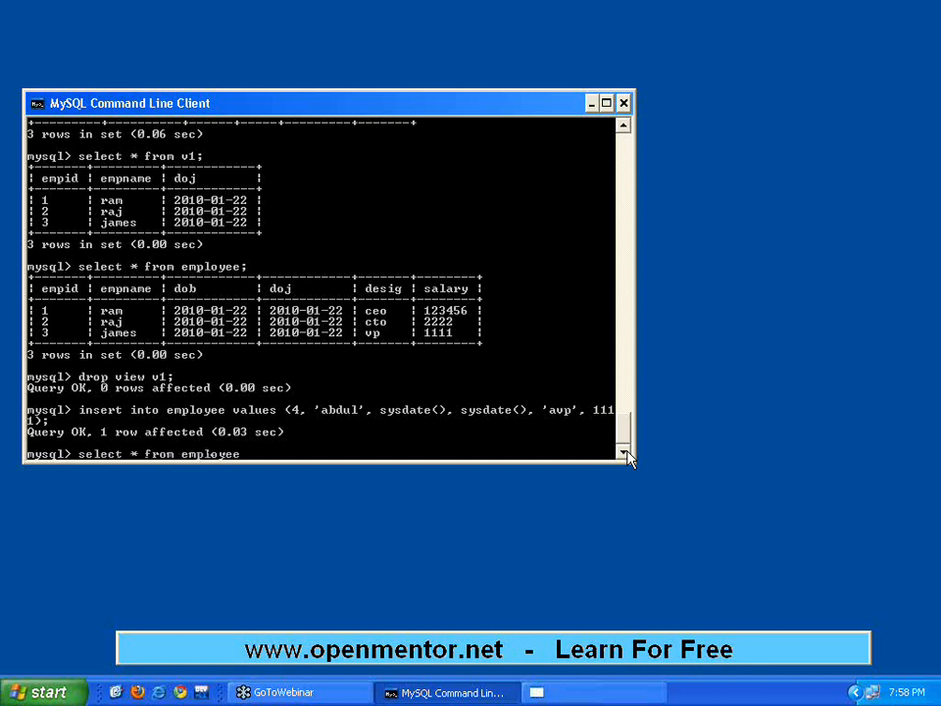
key("enter")
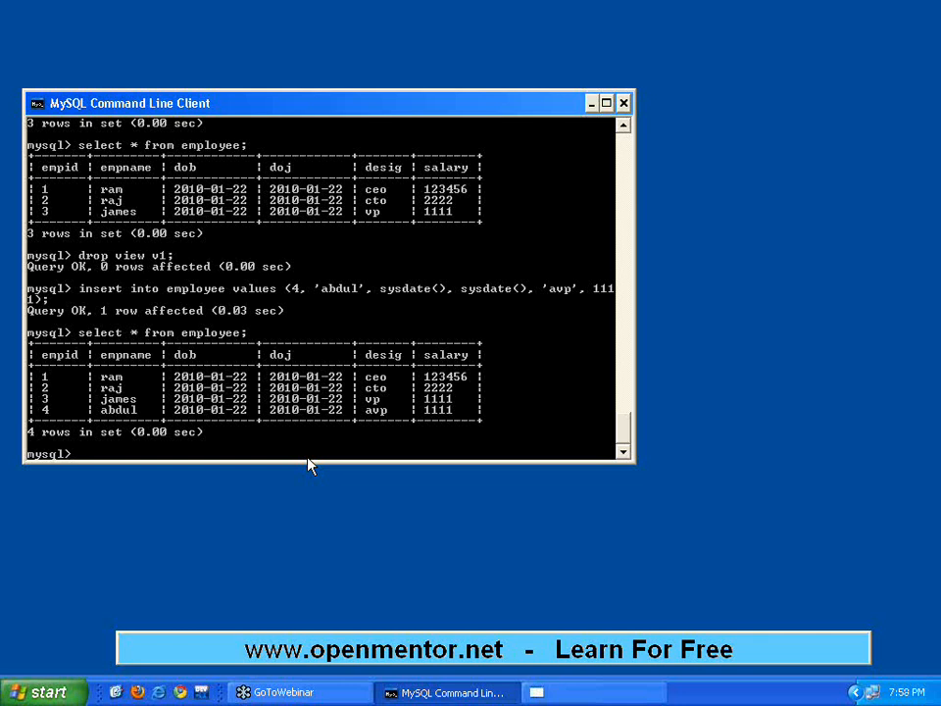
Step: Roll back (0 rows affected), confirm employee still lists four rows, and begin a new transaction
type("rollback;")
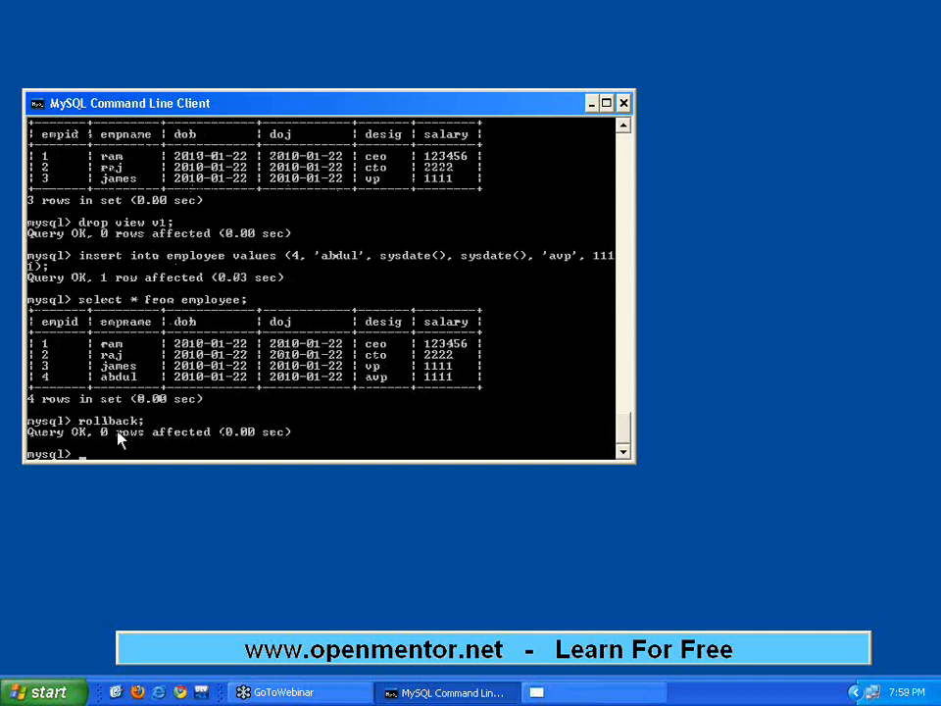
mouse_move(206, 432)
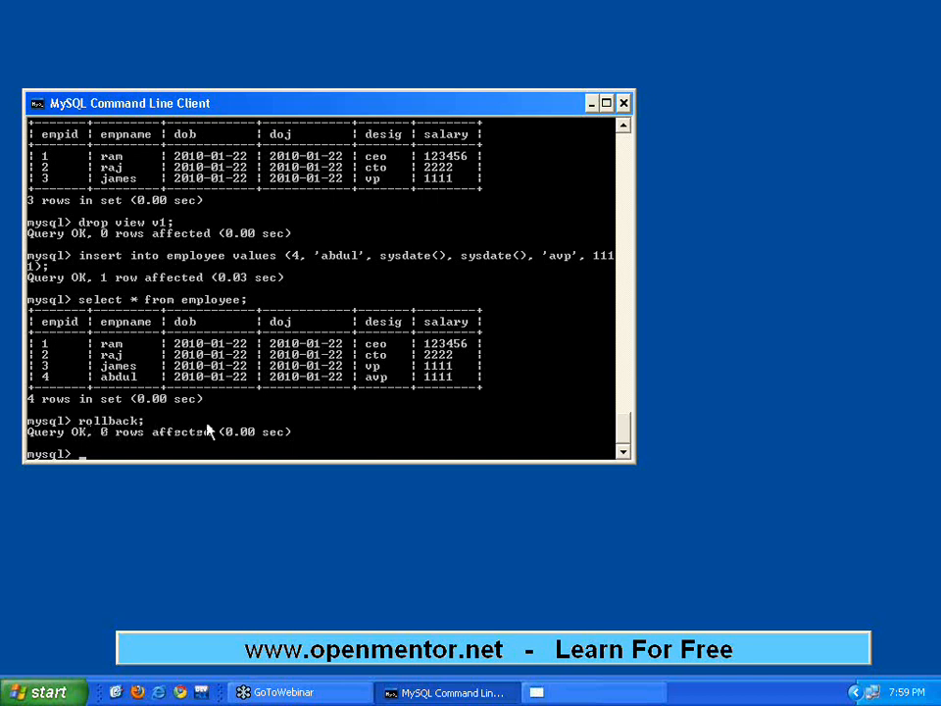
mouse_move(310, 466)
type("select * from employee;")
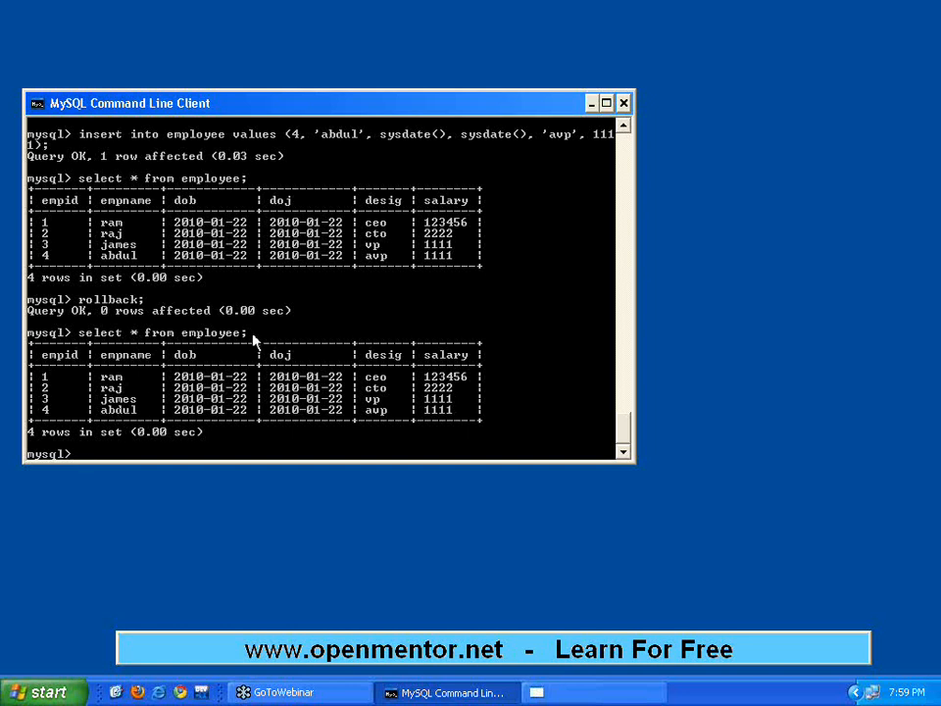
type("begin;")
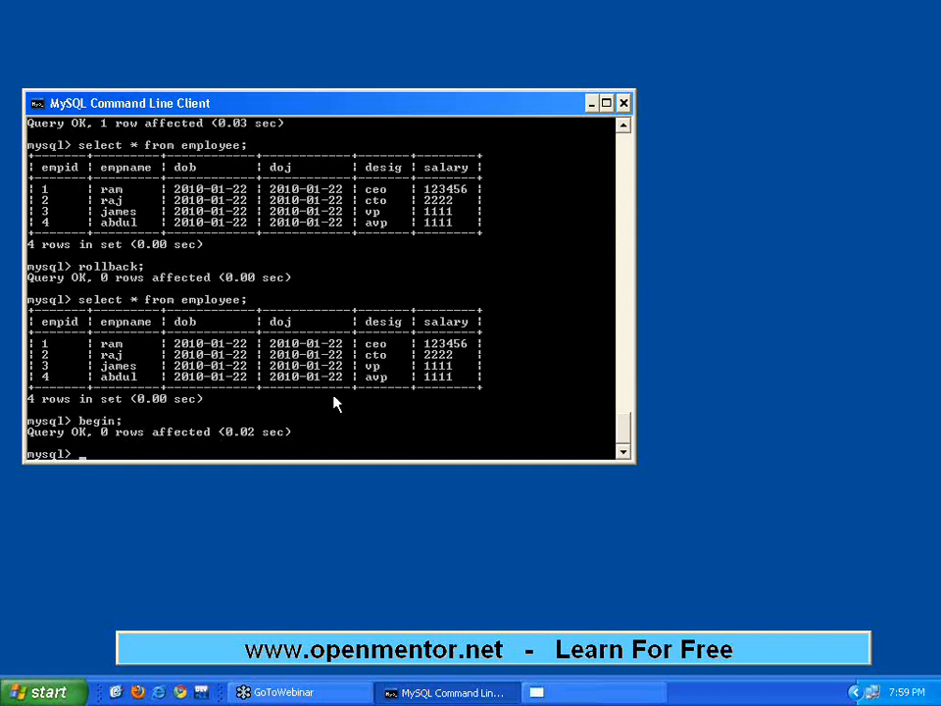
Step: Inside the transaction insert james as employee 5 (avp, 1111) and list the five resulting rows
type("insert into employee values (4, 'abdul', sysdate(), sysdate(), 'avp', 1111);")
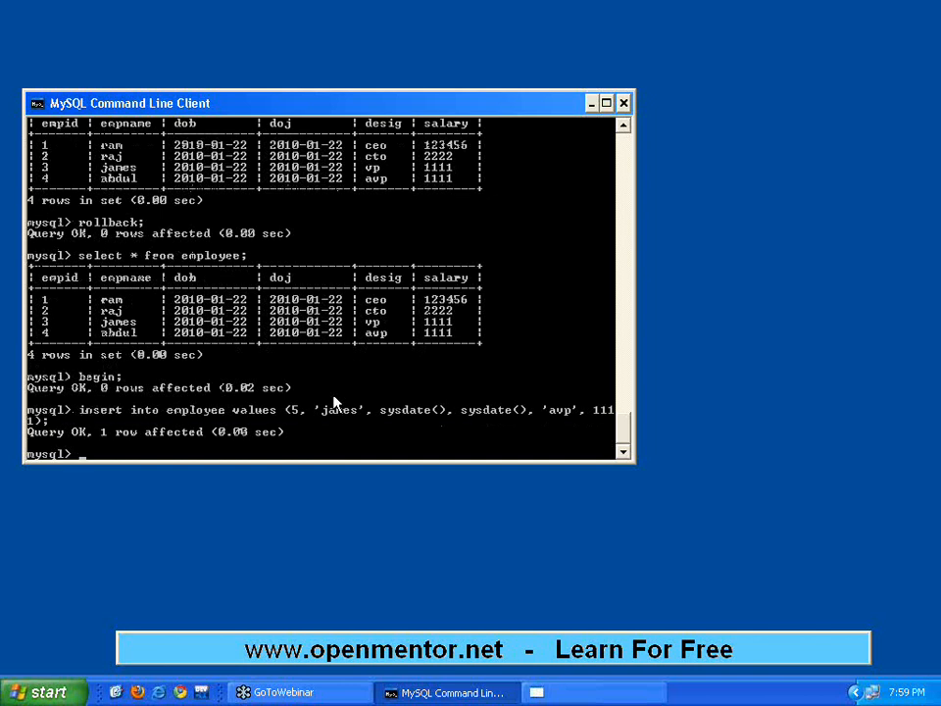
type("sel")
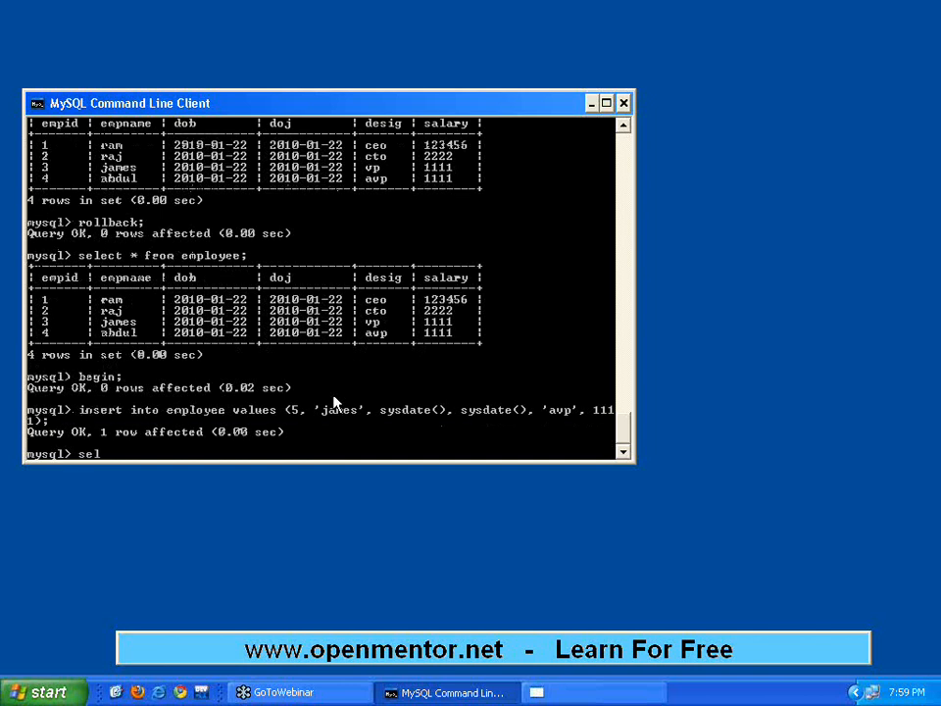
type("ect * from")
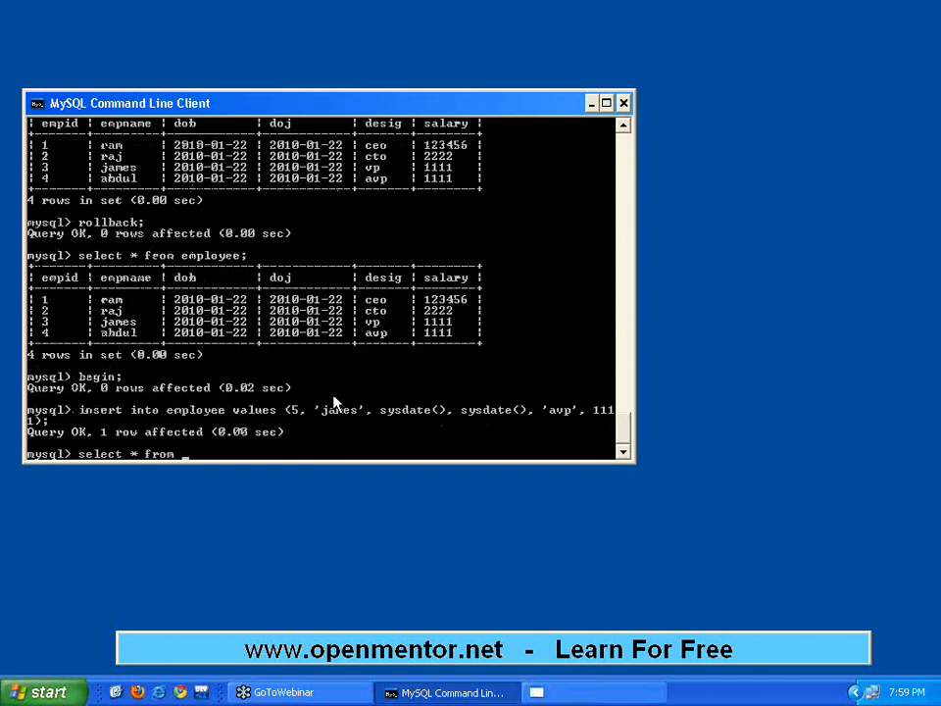
type("employee;")
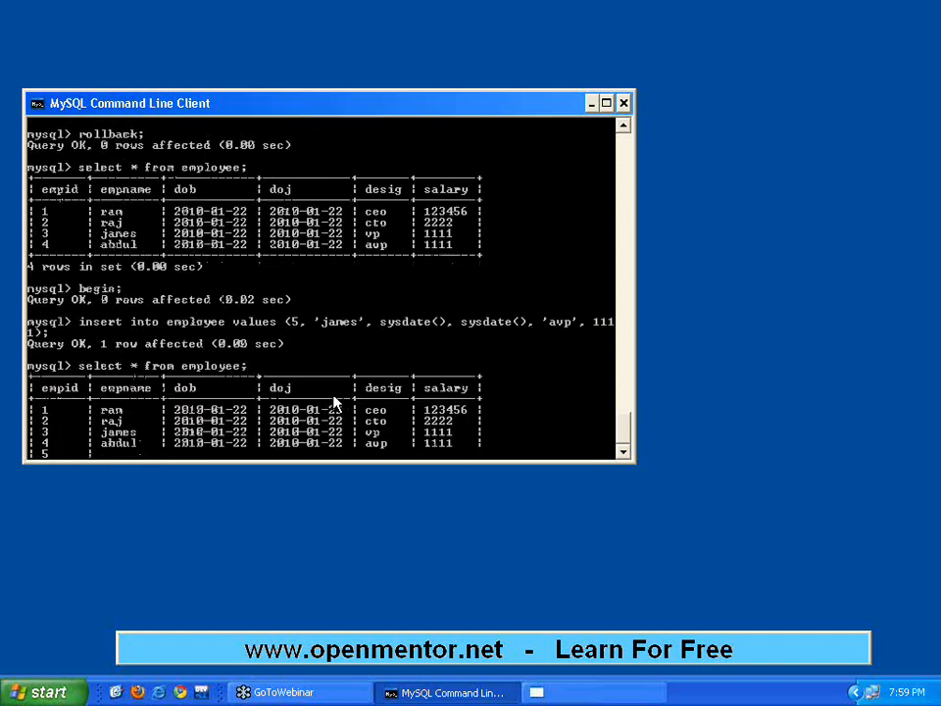
key("enter")
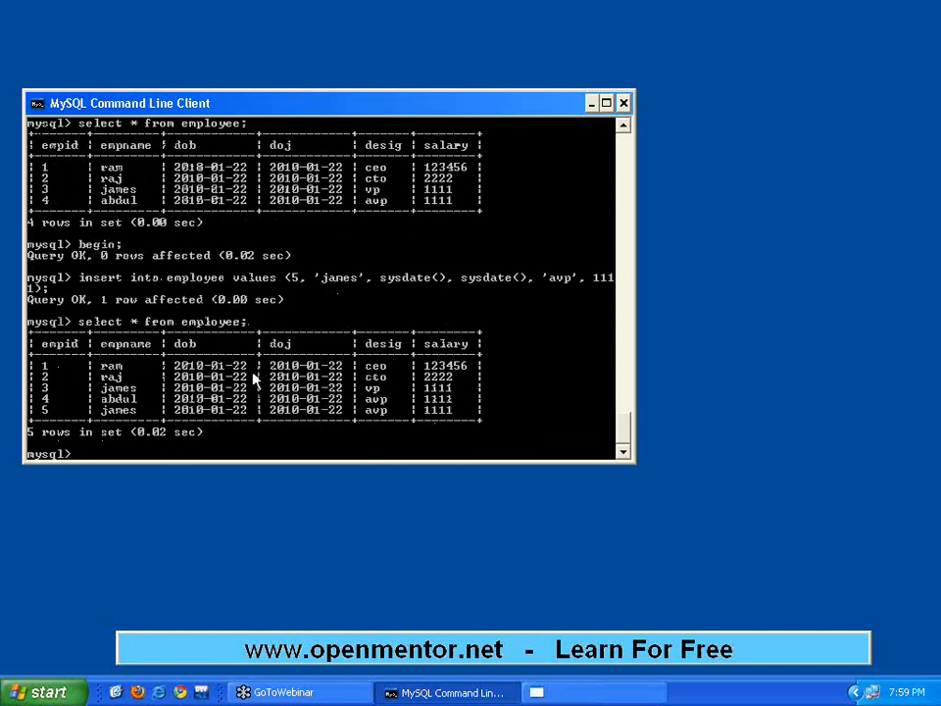
Step: Roll back the transaction so the employee table returns to four rows
type("rollb")
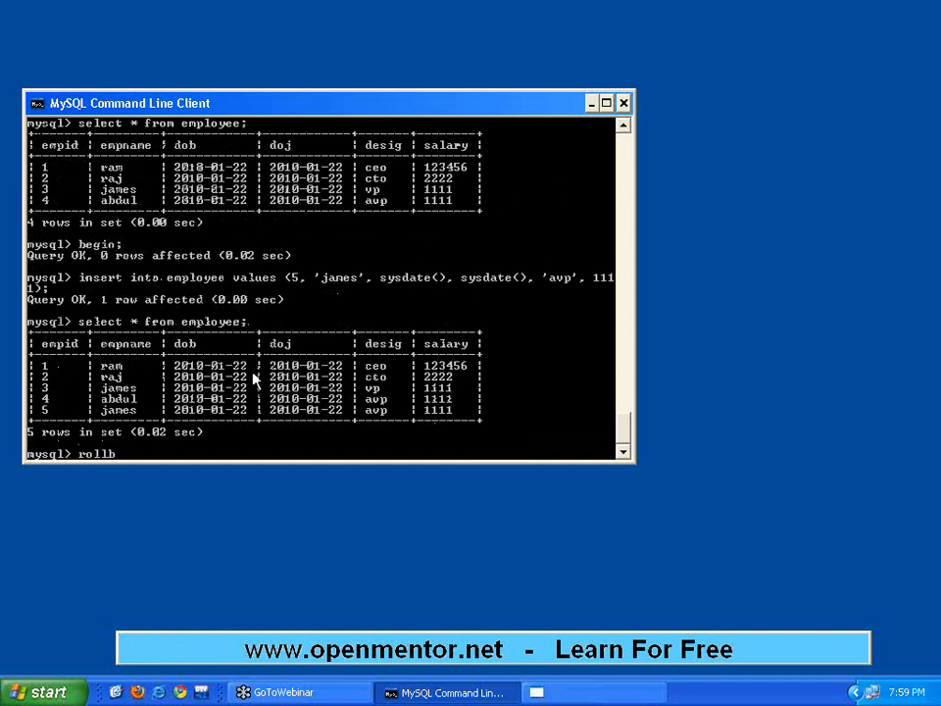
key("enter")
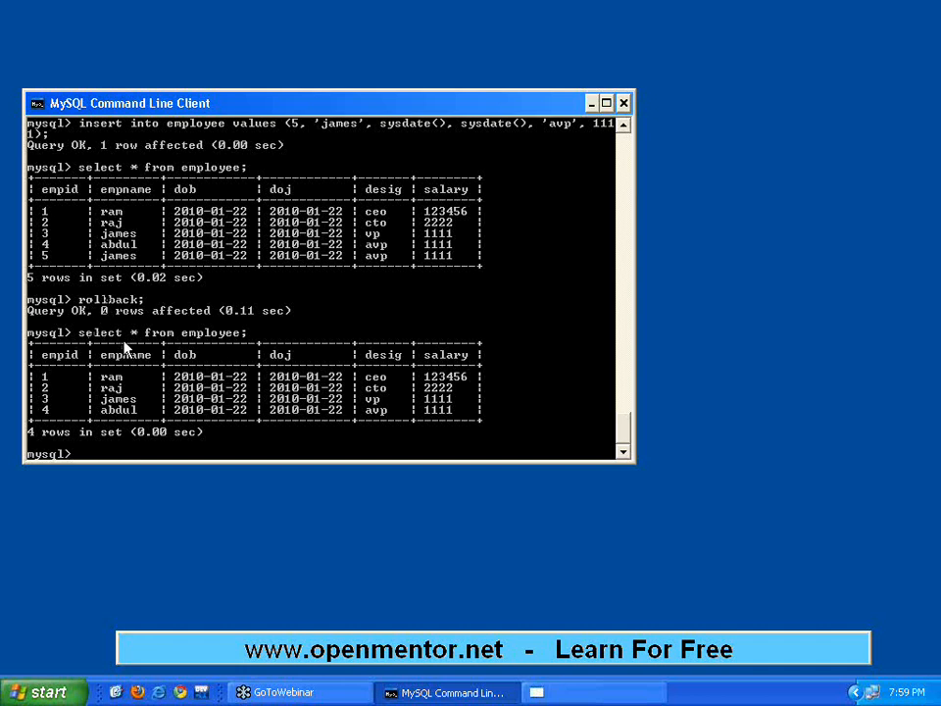
mouse_move(600, 181)
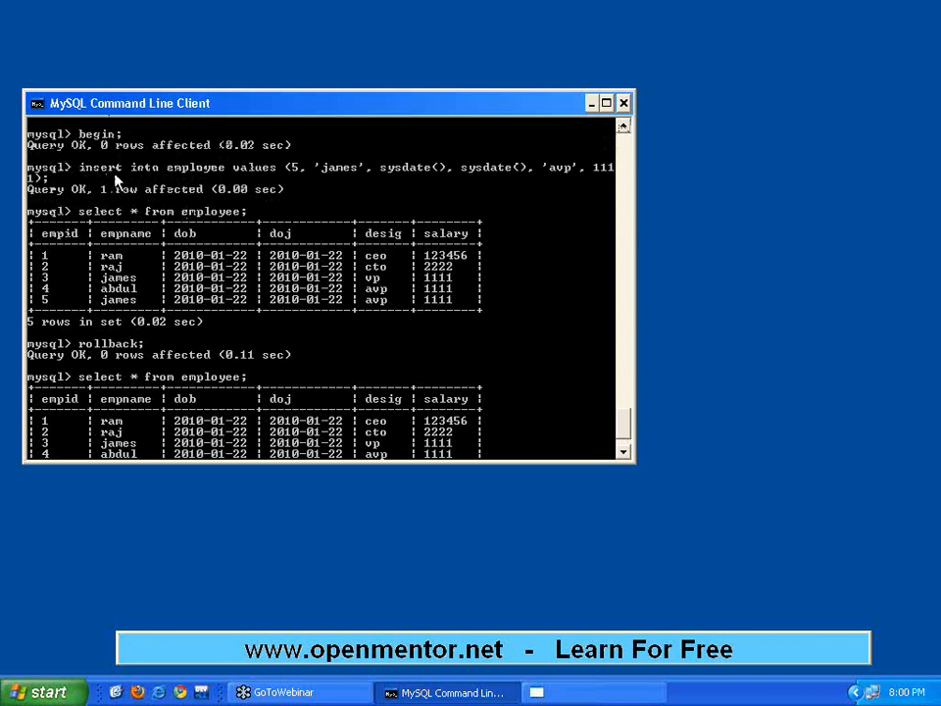
scroll("down", 3)
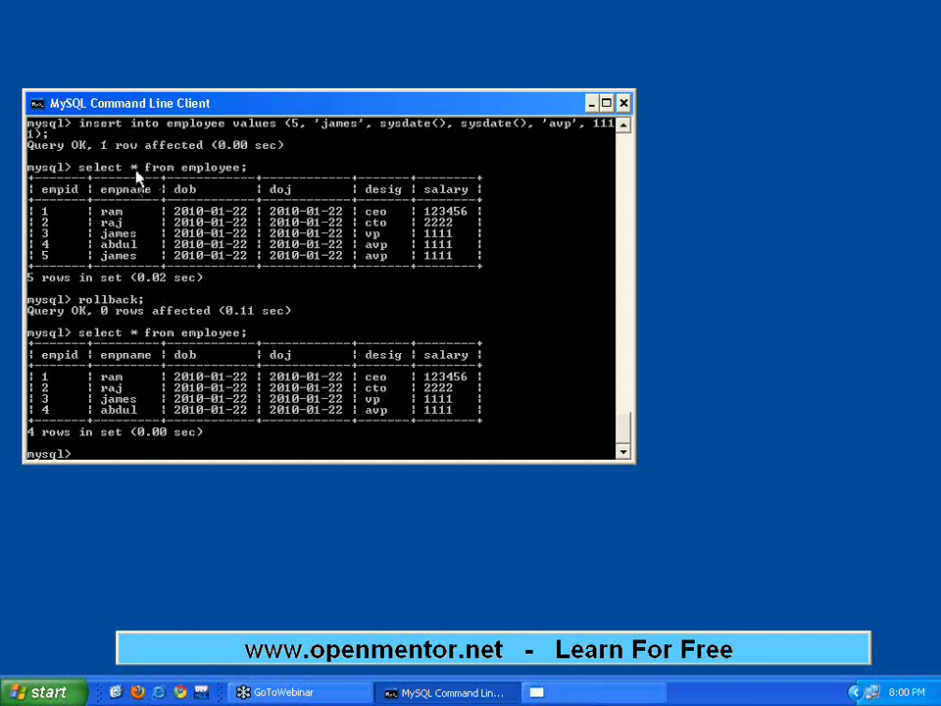
mouse_move(449, 259)
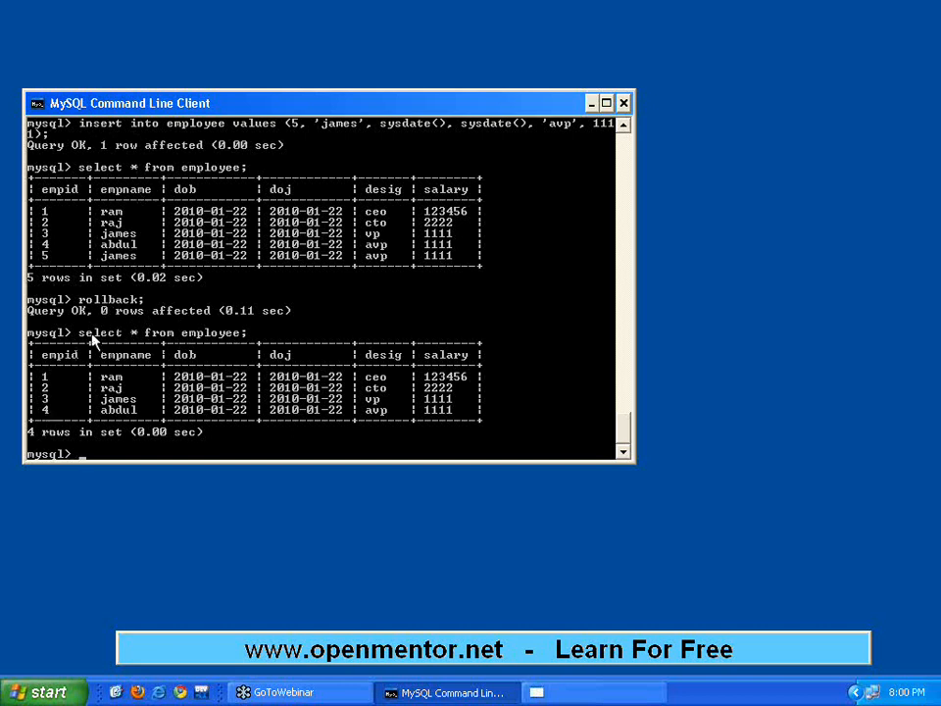
mouse_move(57, 415)
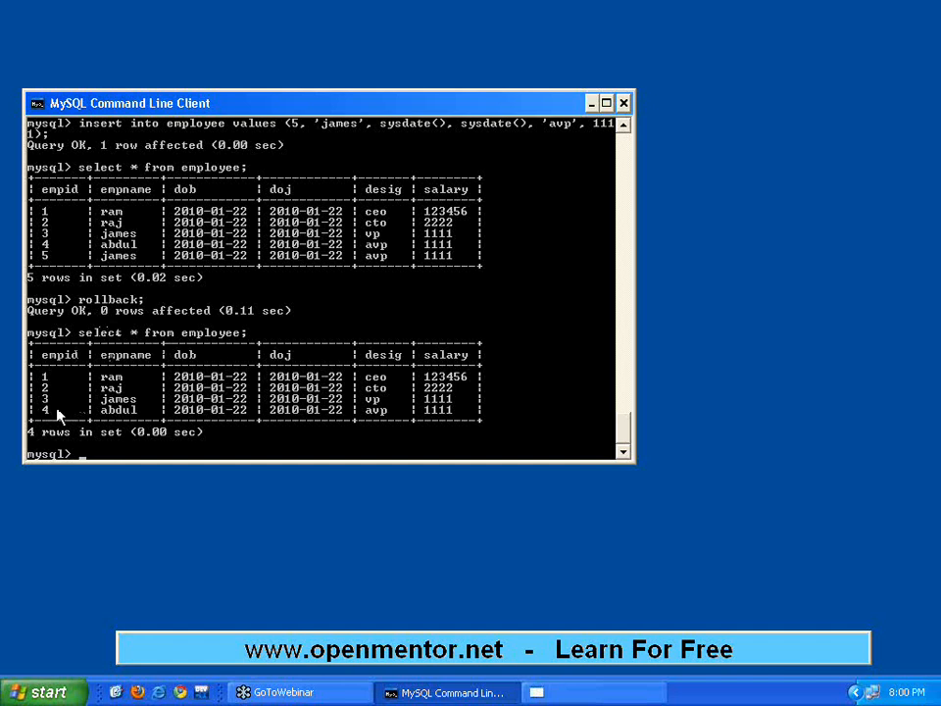
mouse_move(471, 429)
type("select")
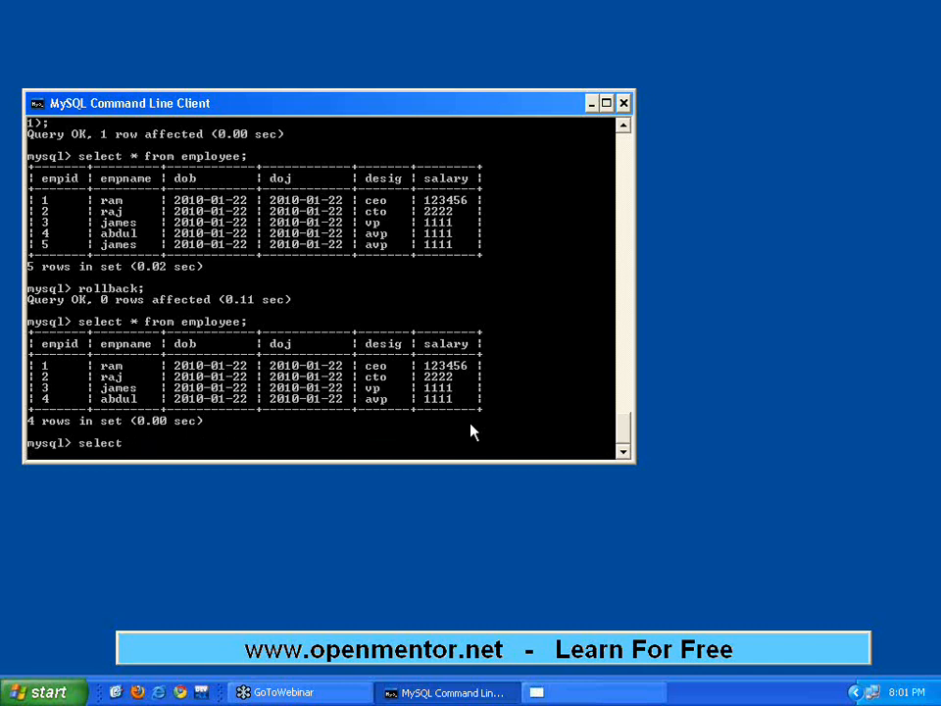
Step: Begin a transaction, insert james as employee 5, and list the employee rows
type("begin")
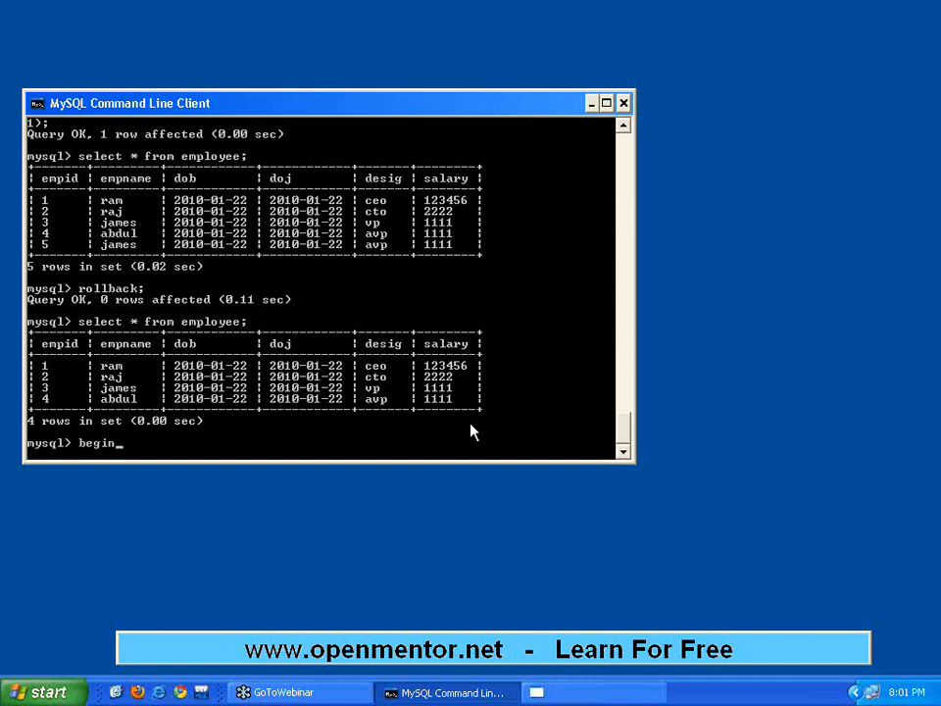
type("select * from employee;")
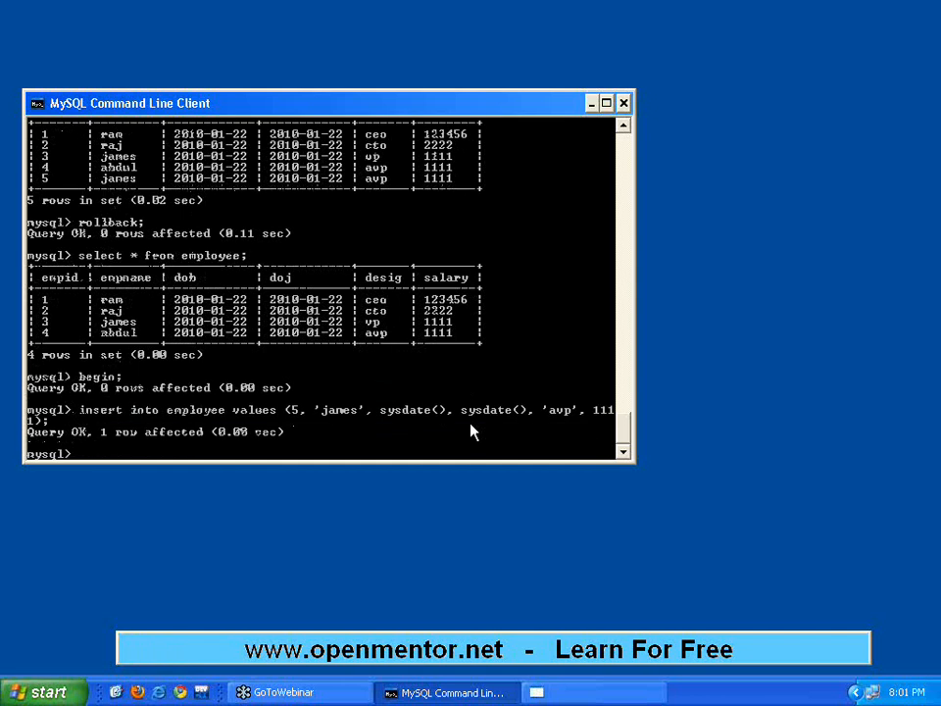
type("select")
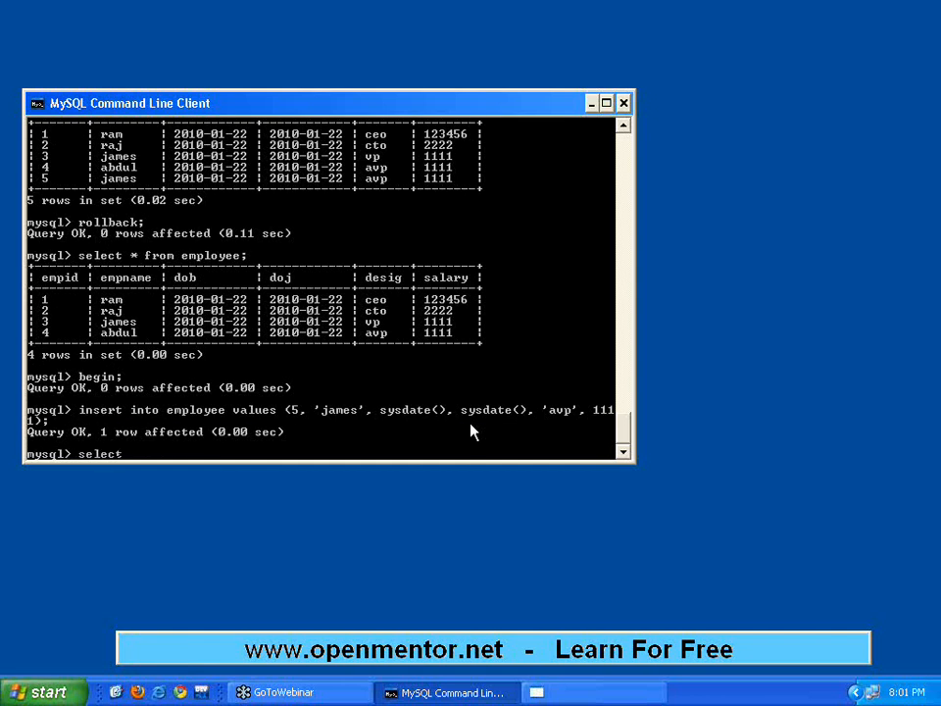
type("* from employee;")
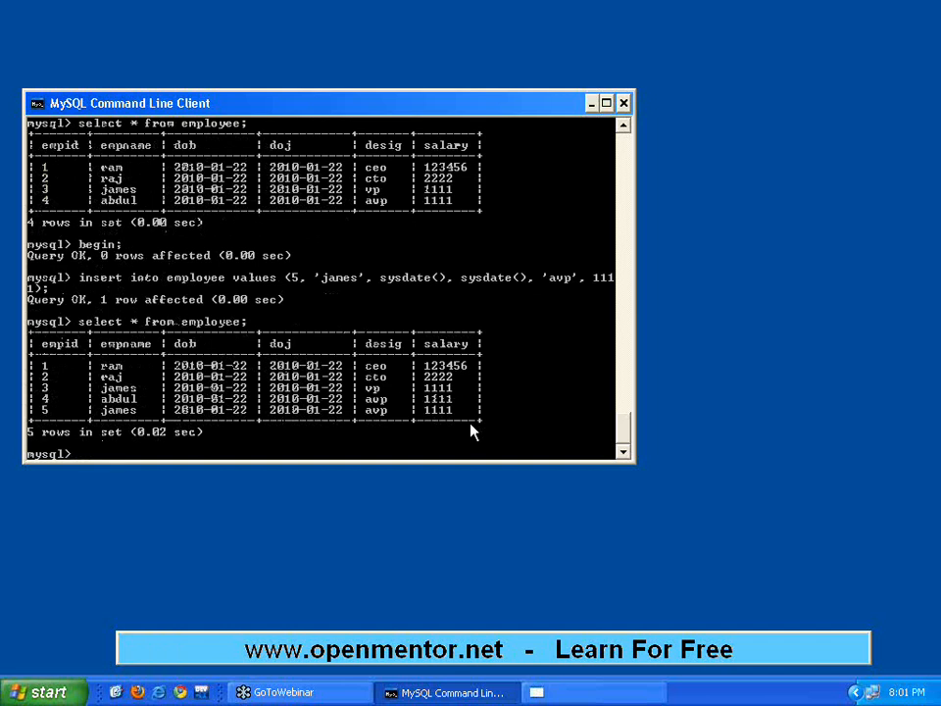
Step: Commit the transaction and confirm employee now returns five rows
type("commit;")
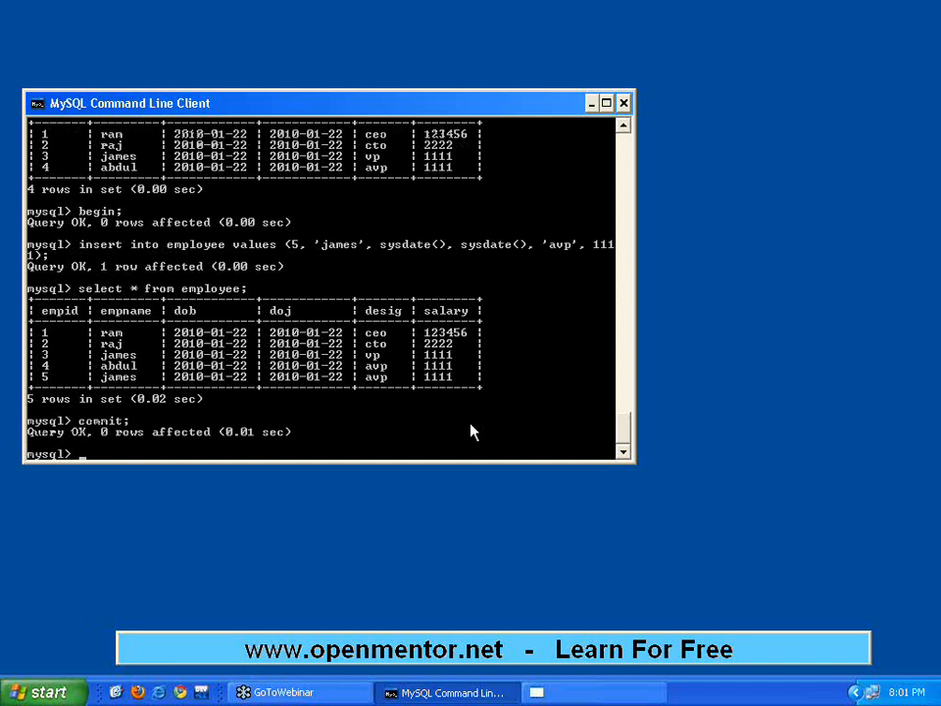
type("select * from employee;")
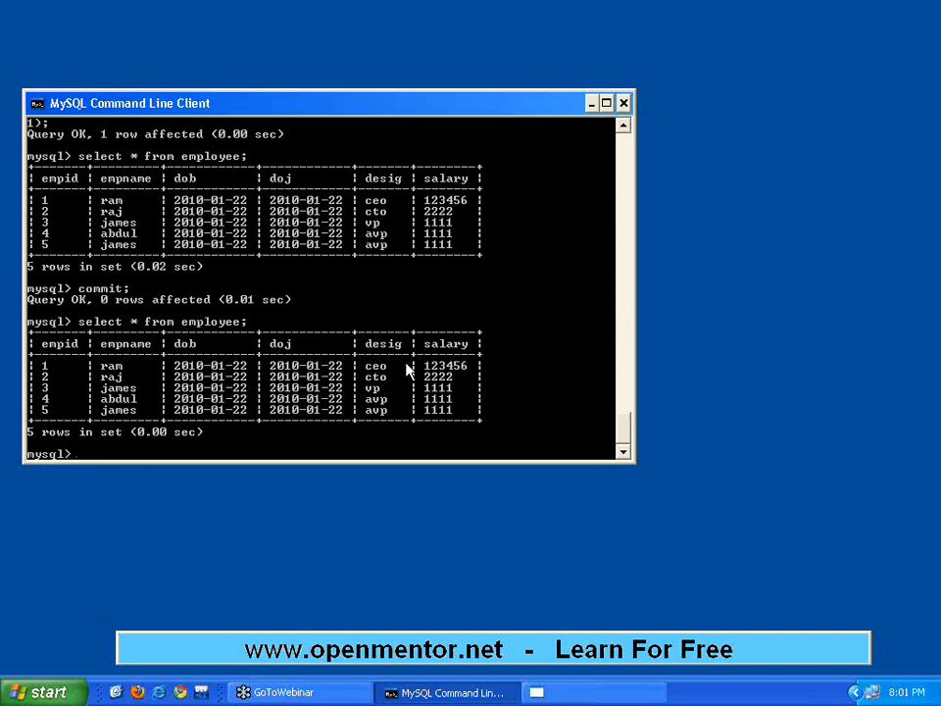
Step: Enter the comment notes '-- commit means save to disk permanently' and '-- rollback means undo'
type("-- commit")
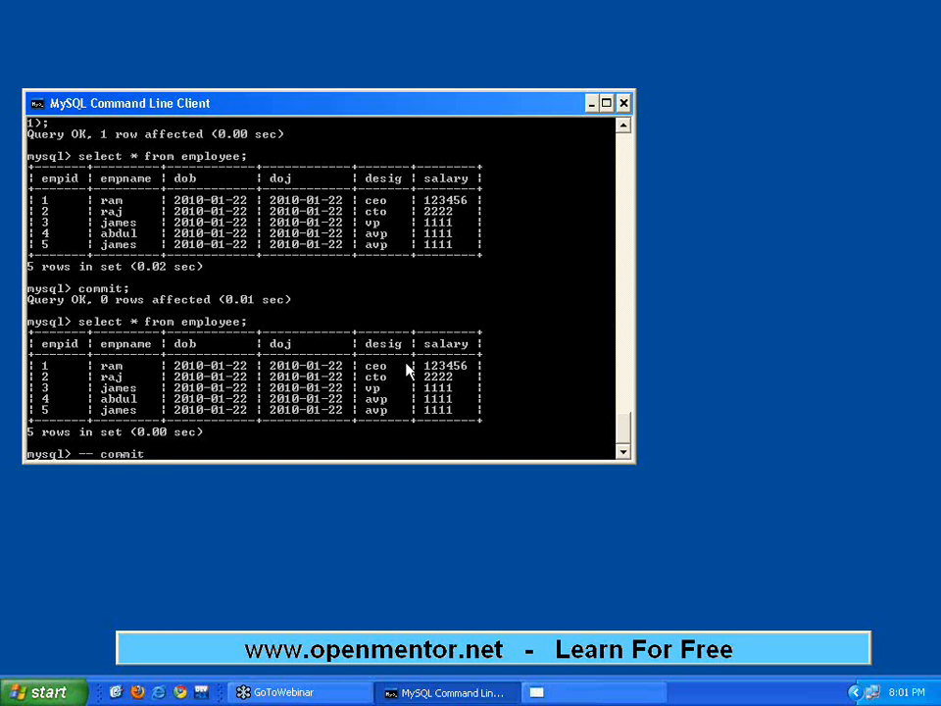
type("means save to disk permanently")
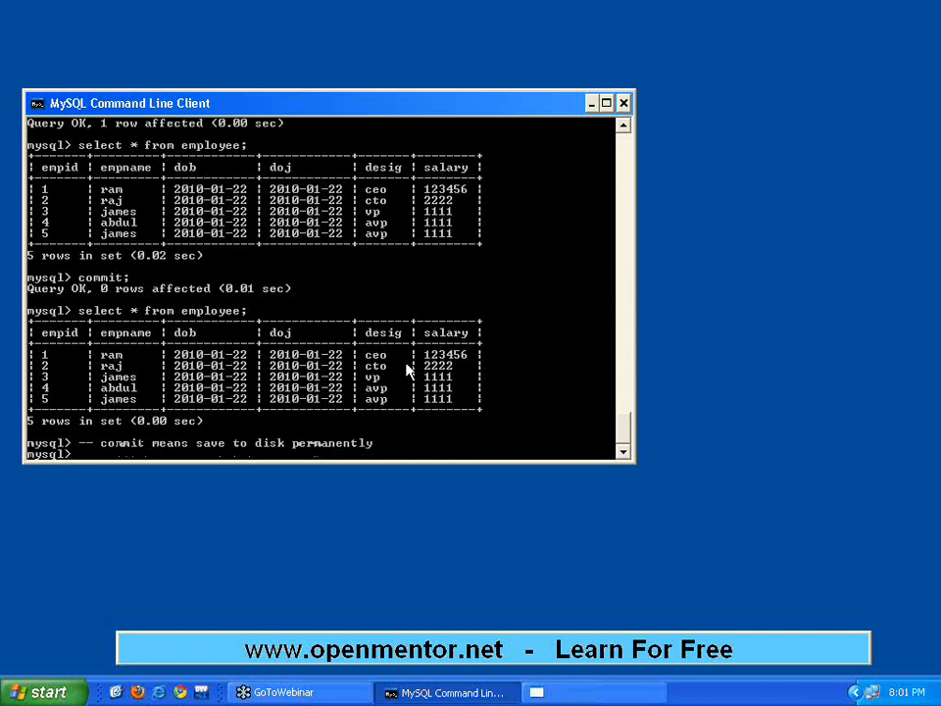
type("-- rollback means undo")
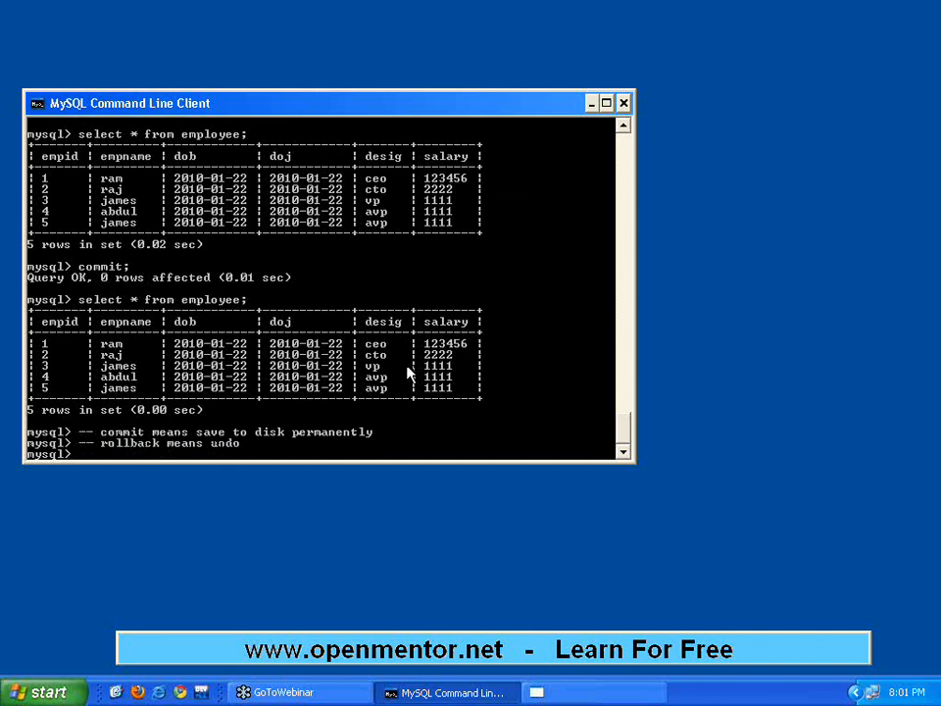
mouse_move(171, 37)
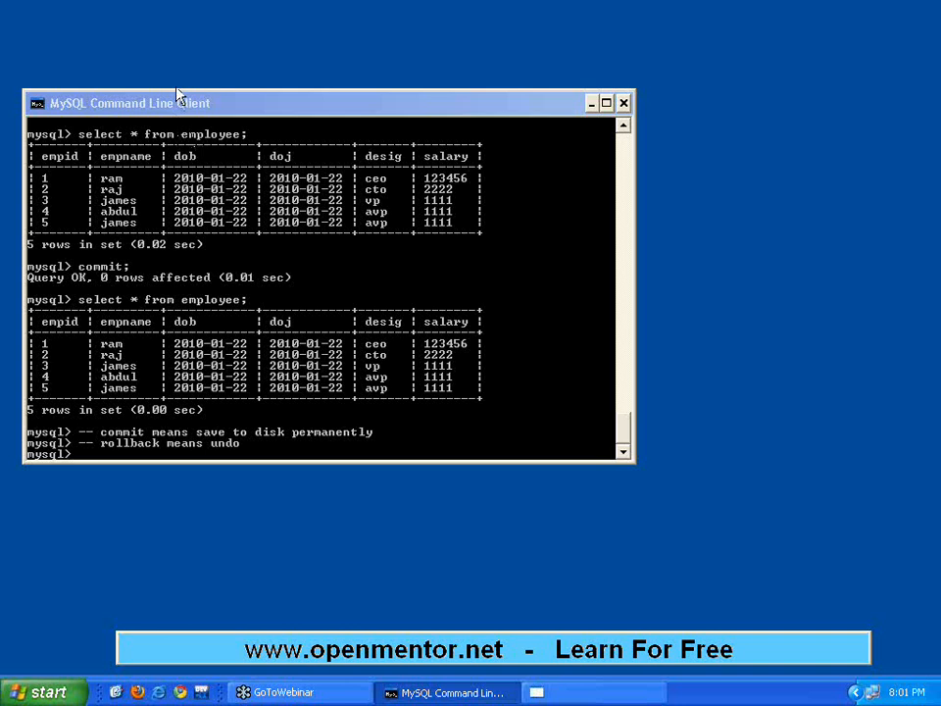
mouse_move(627, 36)
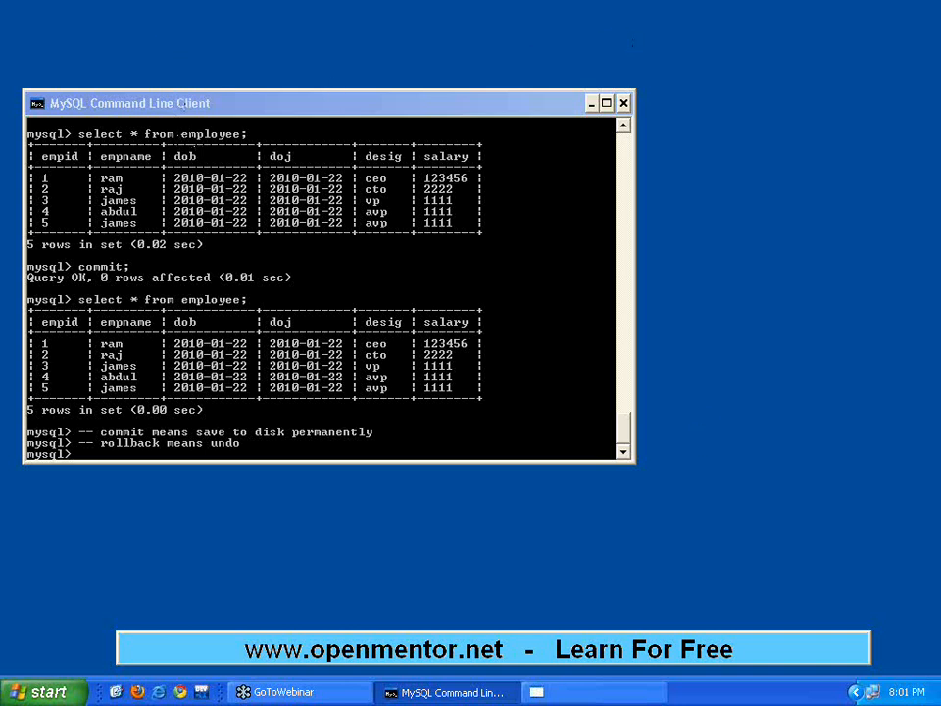
mouse_move(702, 412)
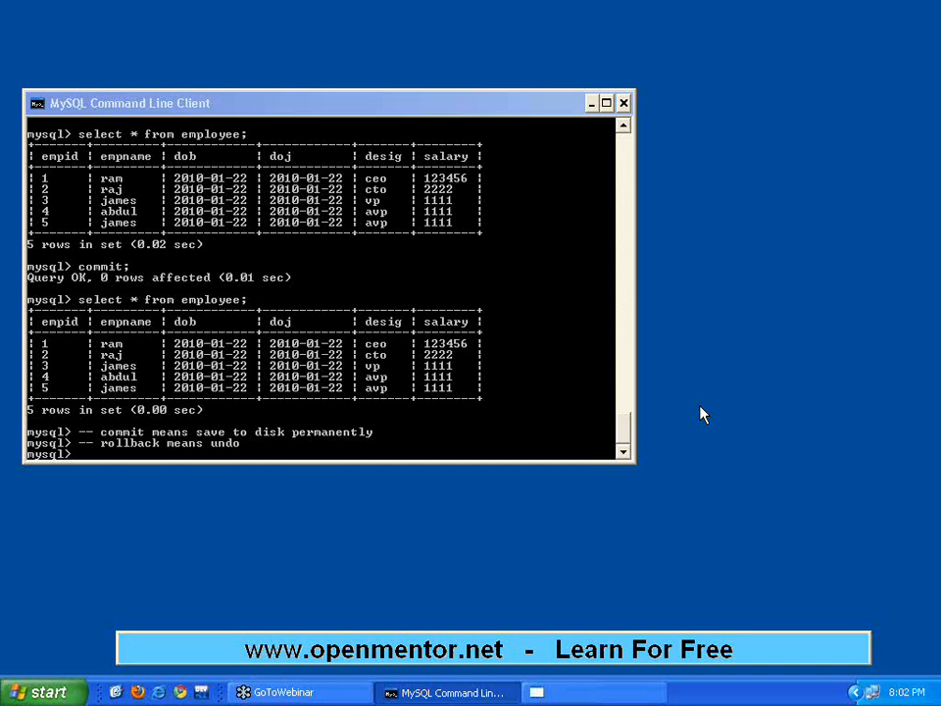
mouse_move(380, 110)
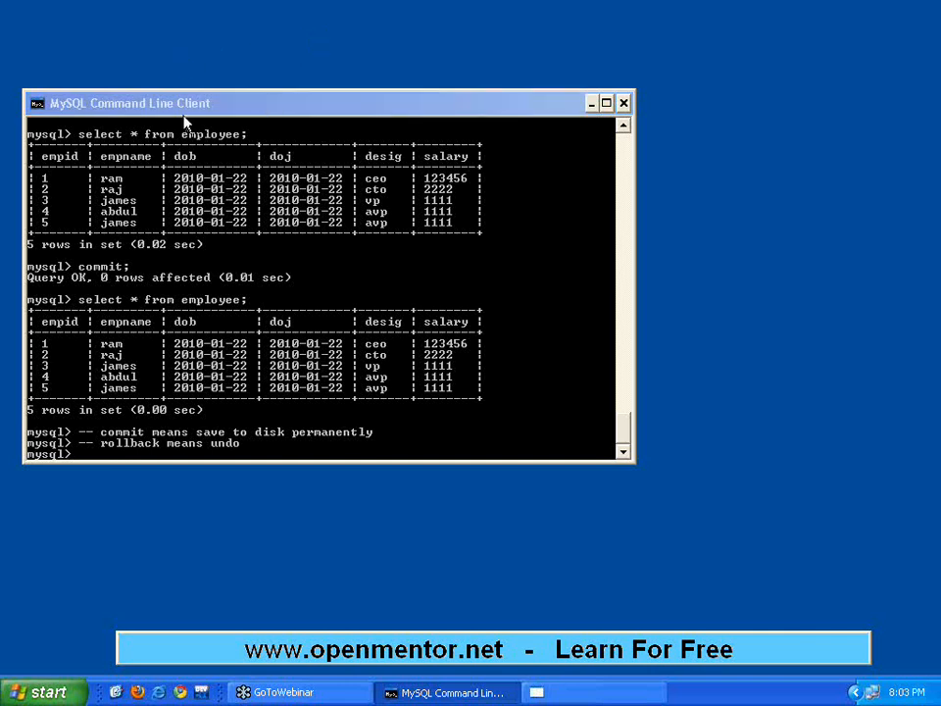
mouse_move(196, 57)
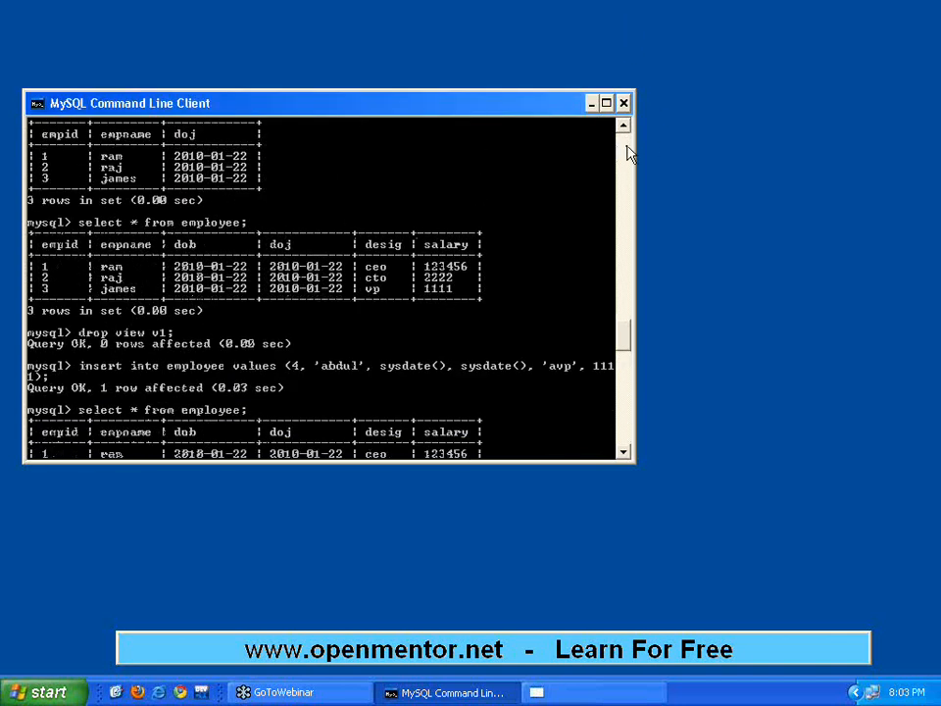
scroll("down", 3)
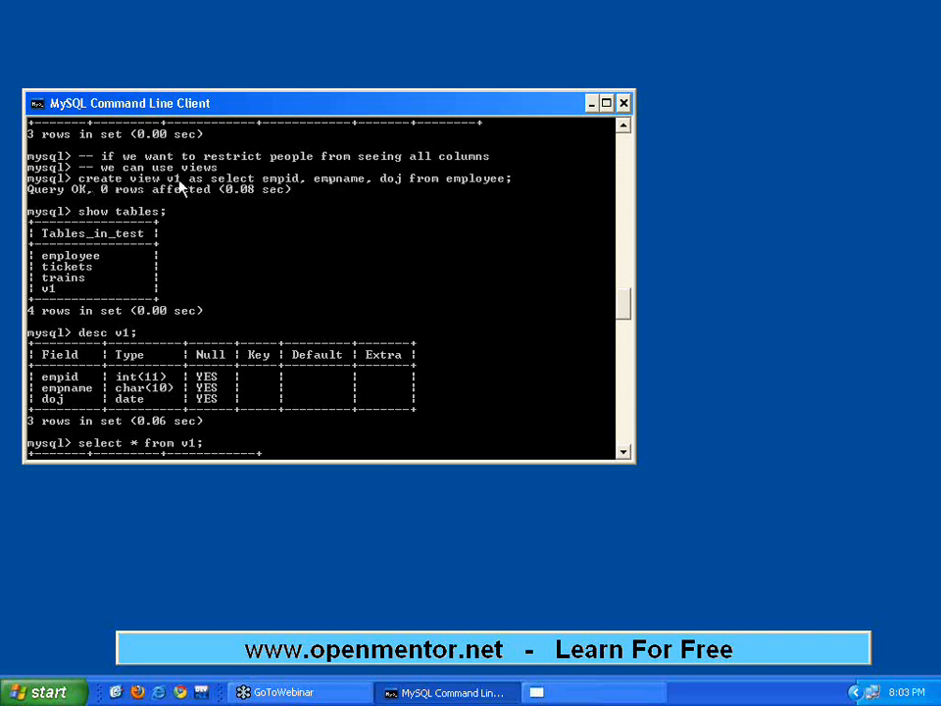
mouse_move(253, 196)
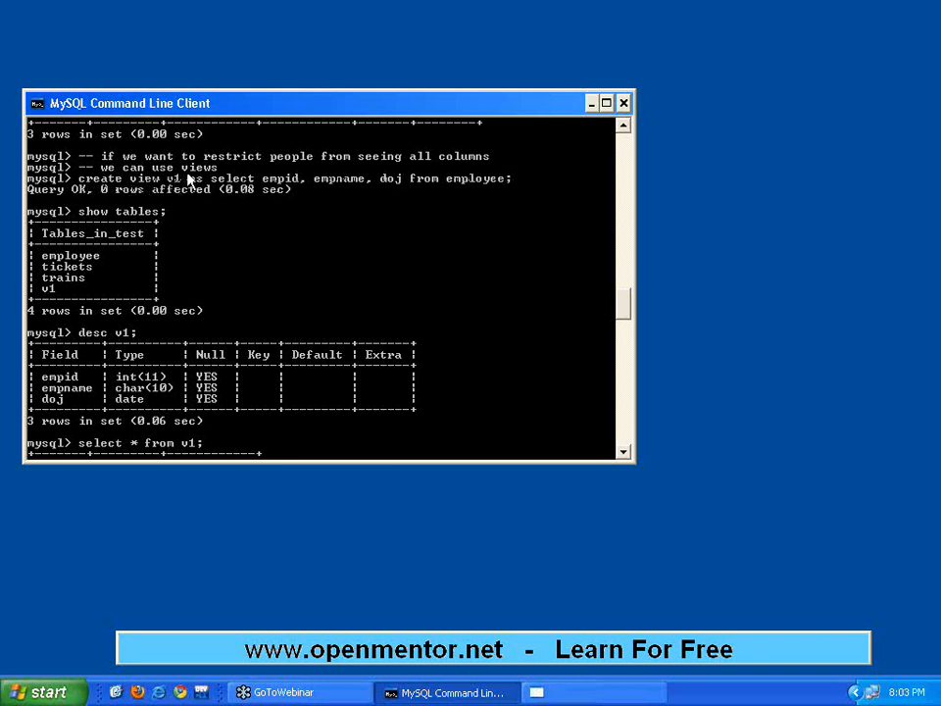
mouse_move(172, 46)
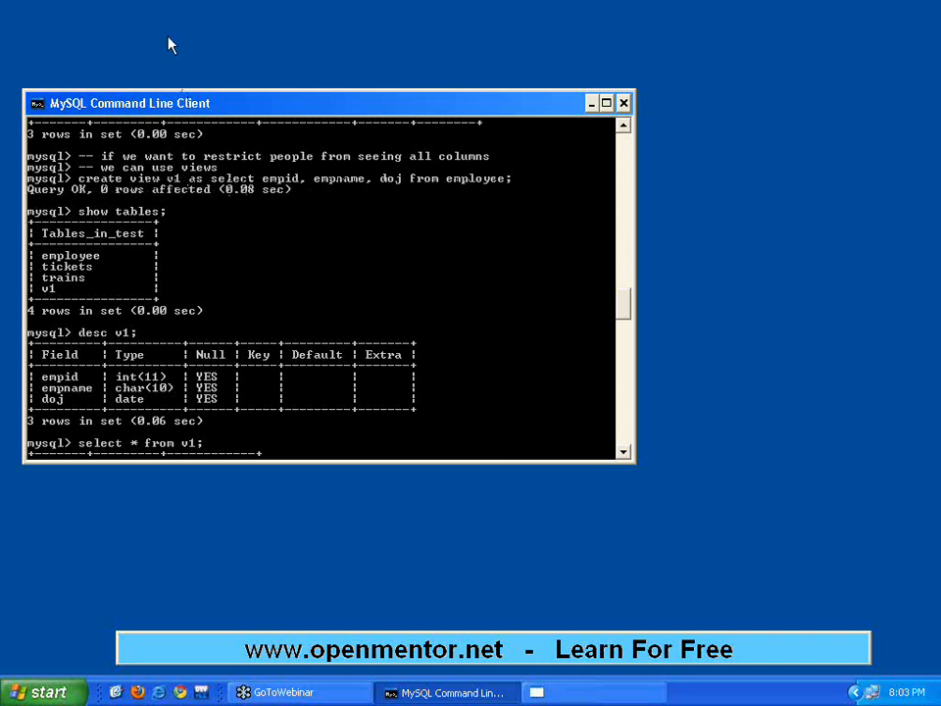